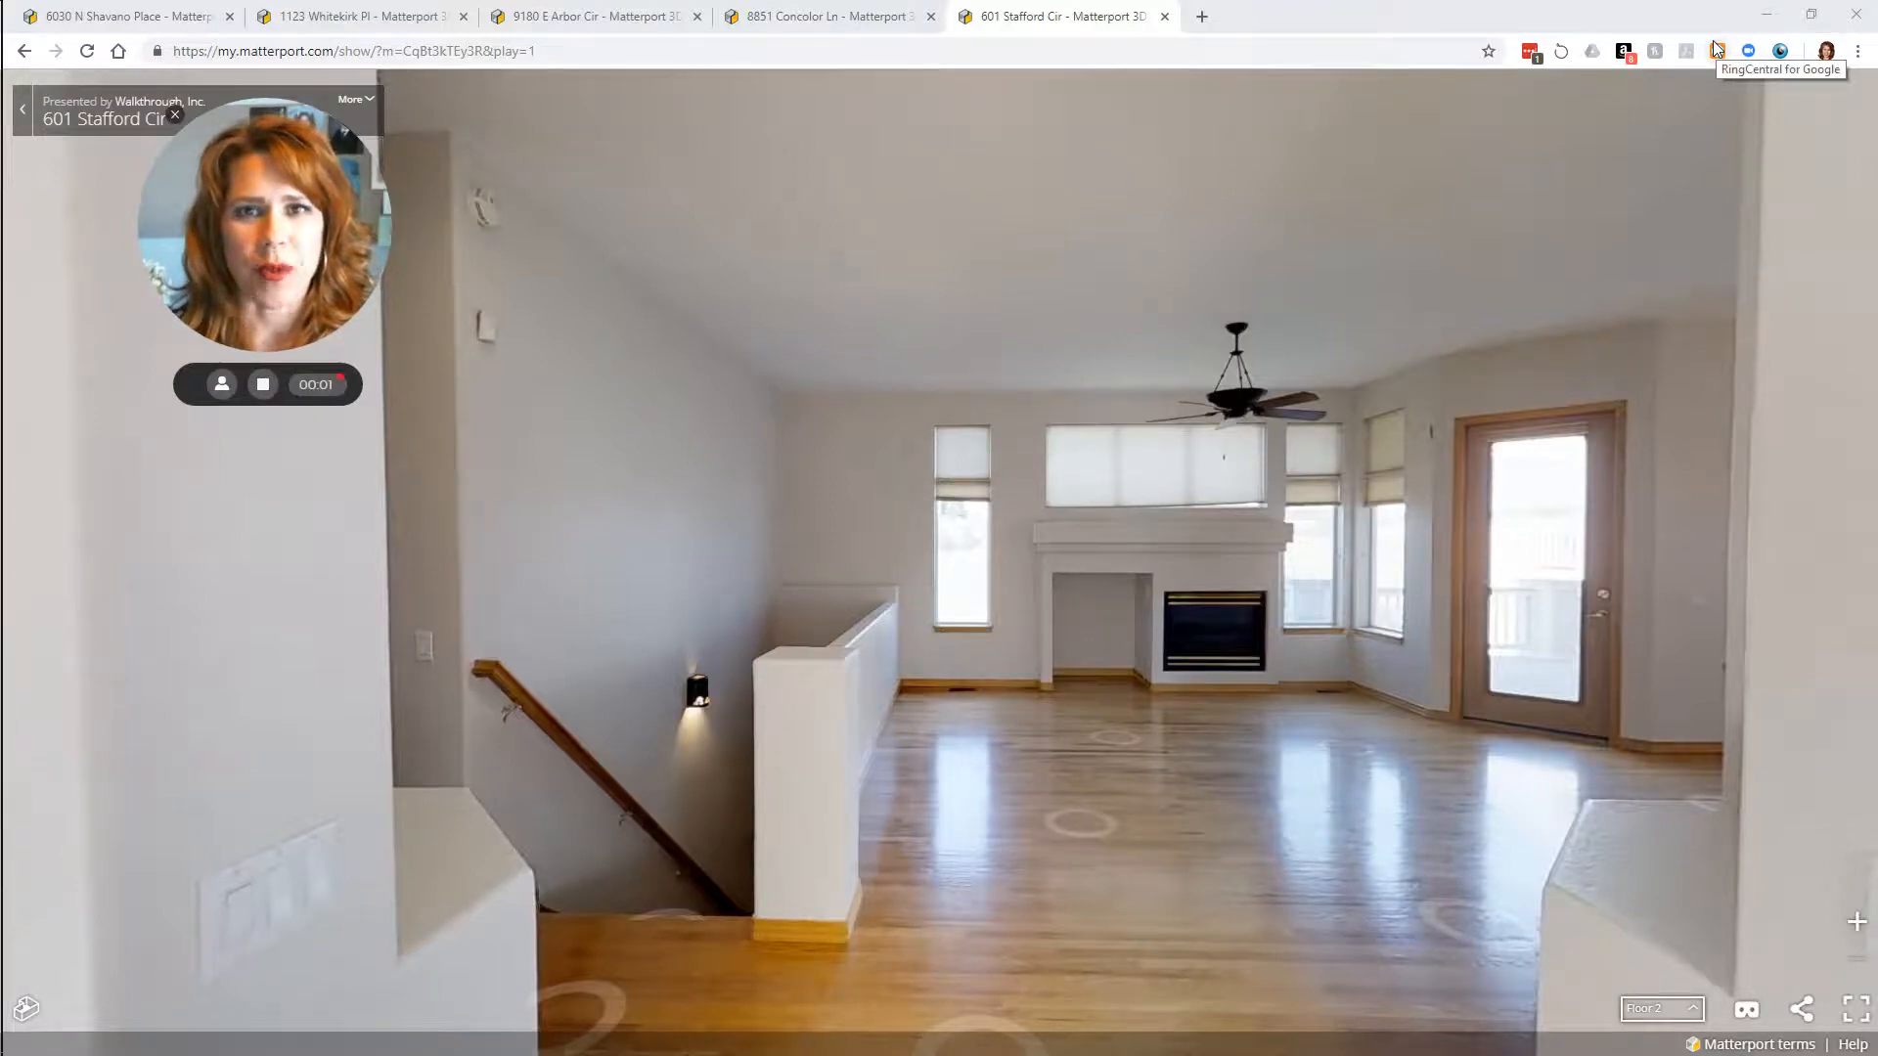
Step: Walk past the fireplace and glass door into the chandelier-lit dining area
click(1095, 767)
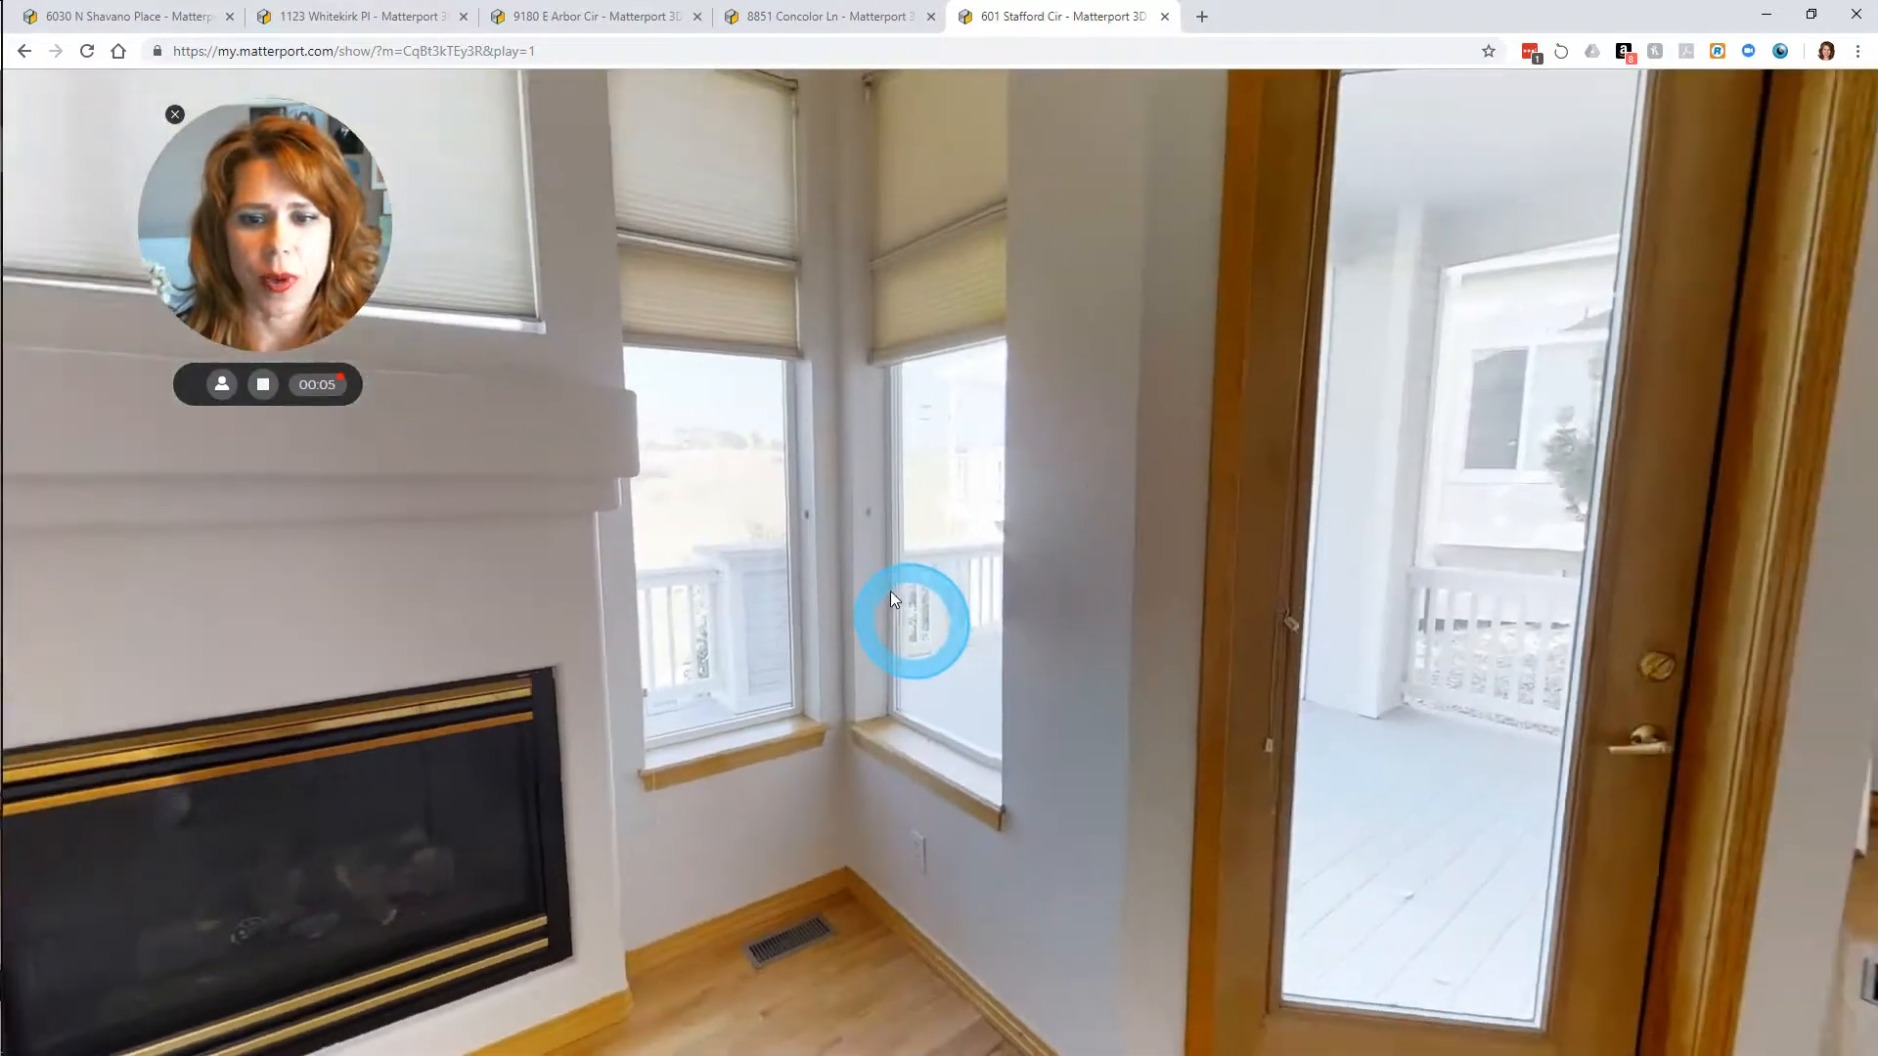
click(911, 620)
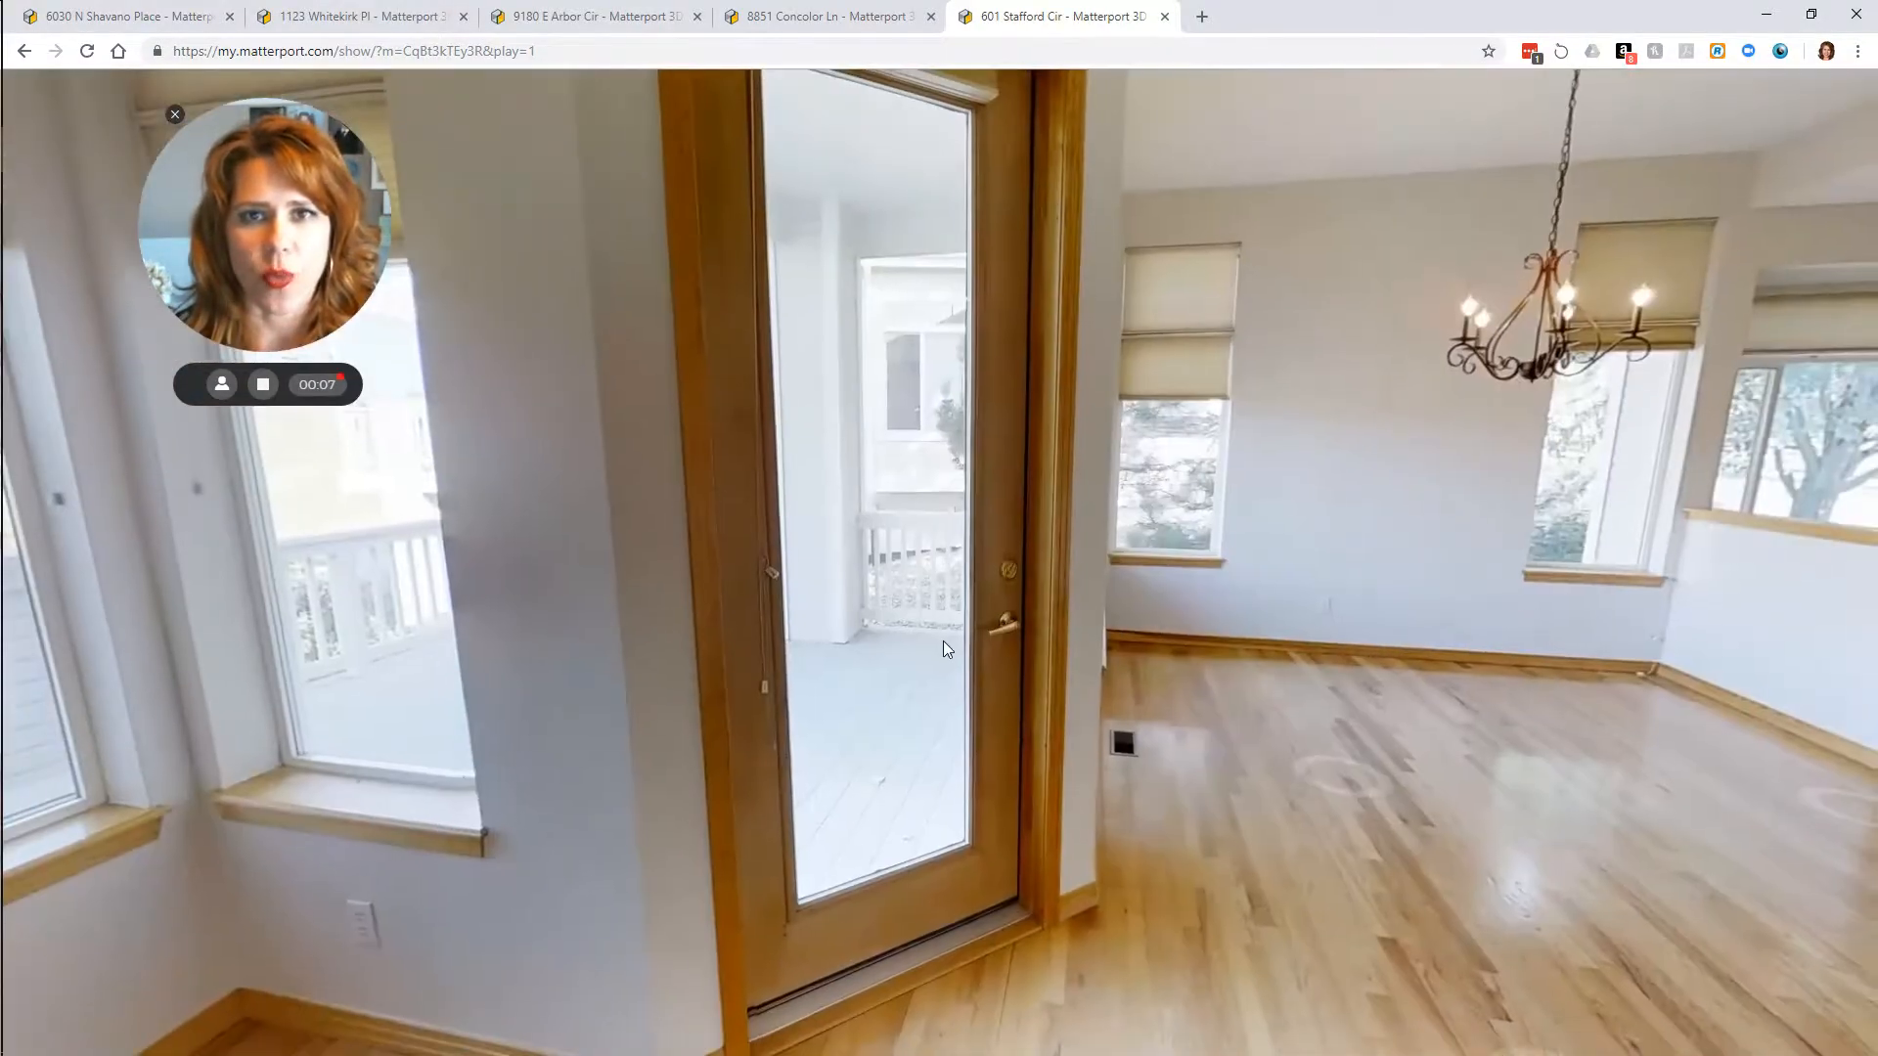
click(946, 646)
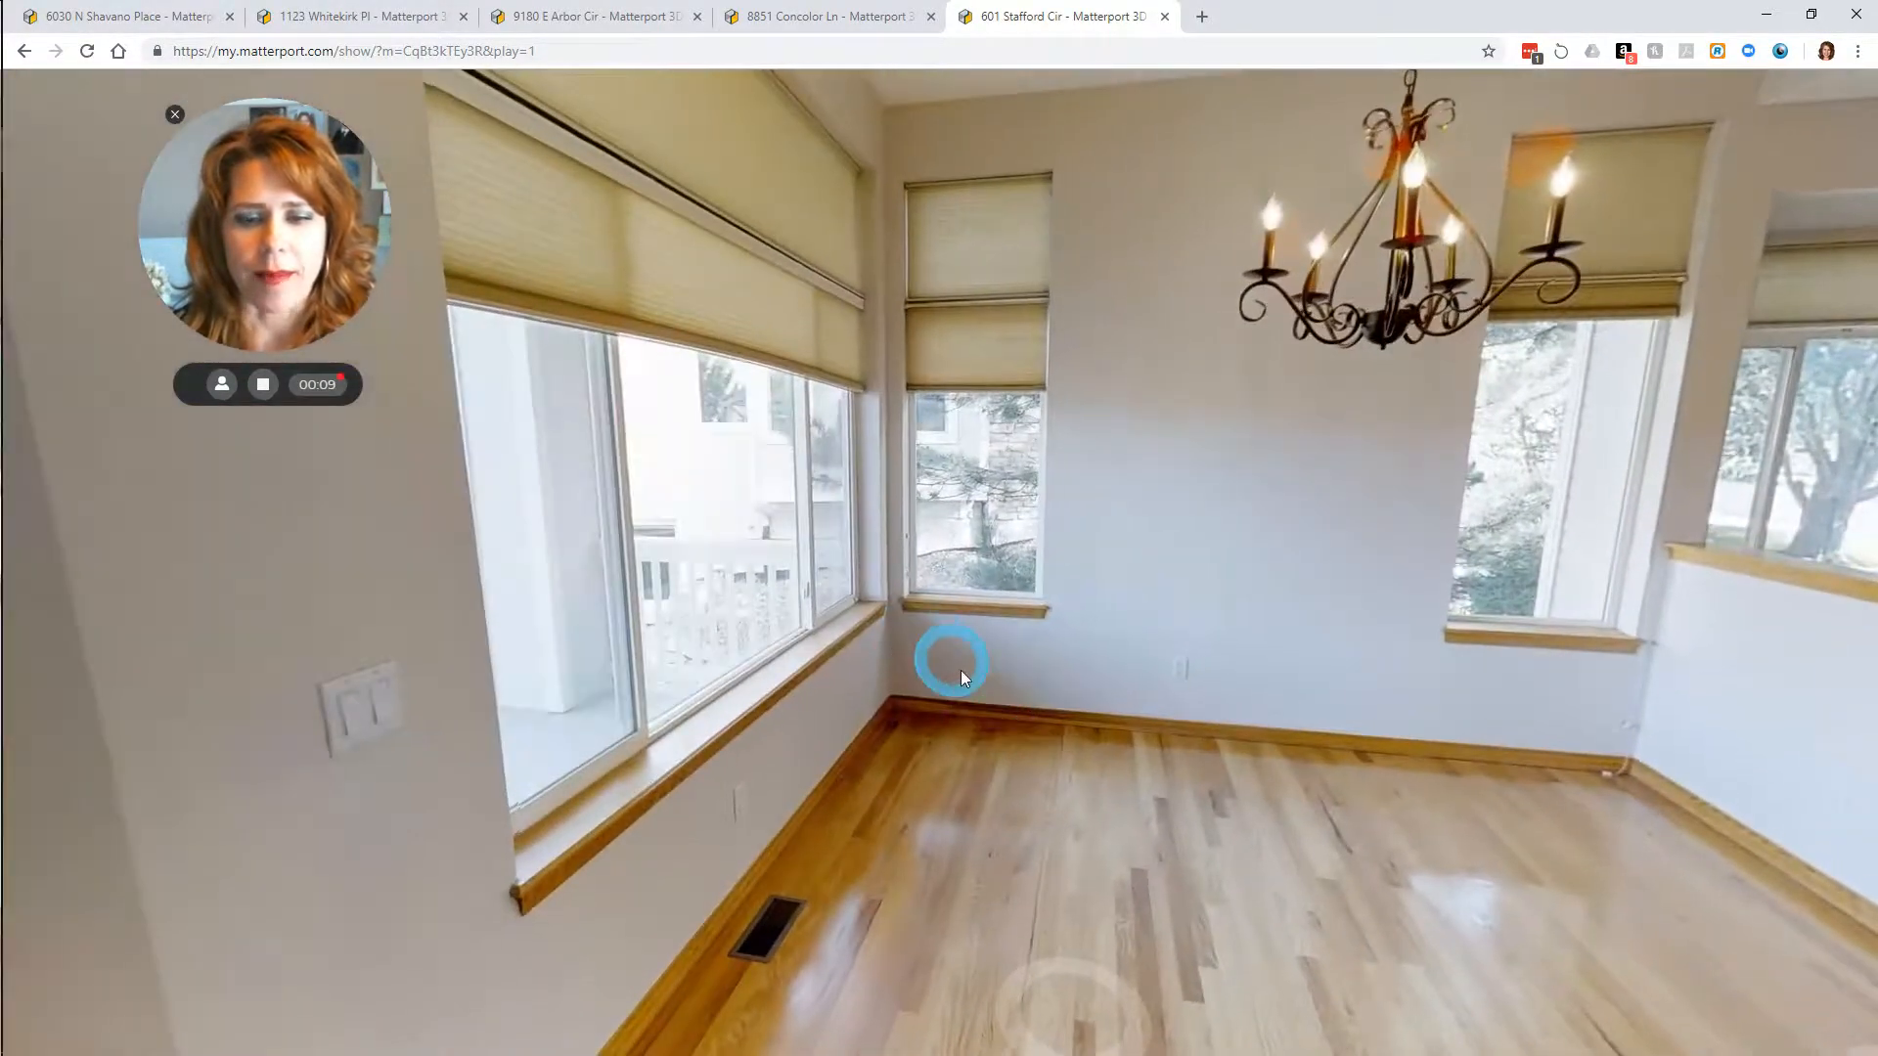
Step: Move up to the dining-room window overlooking the back deck and neighbourhood
click(952, 658)
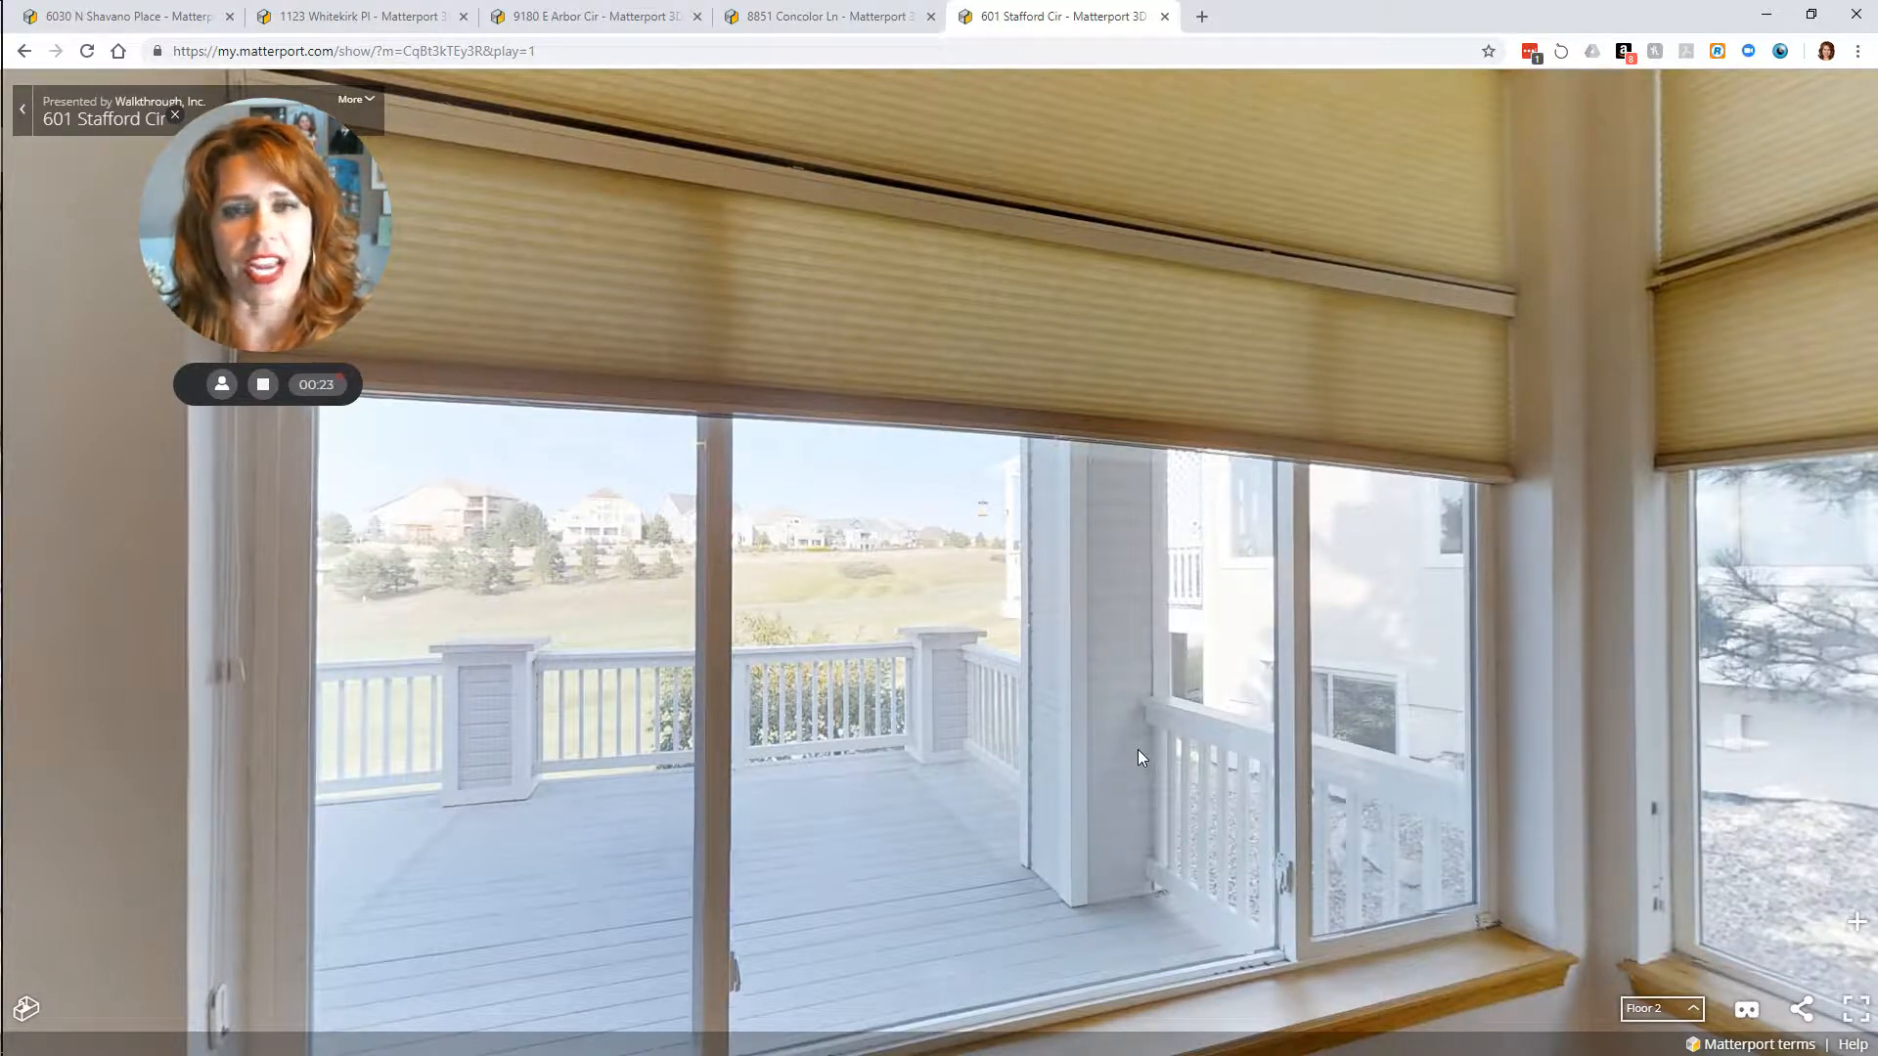
mouse_move(1183, 845)
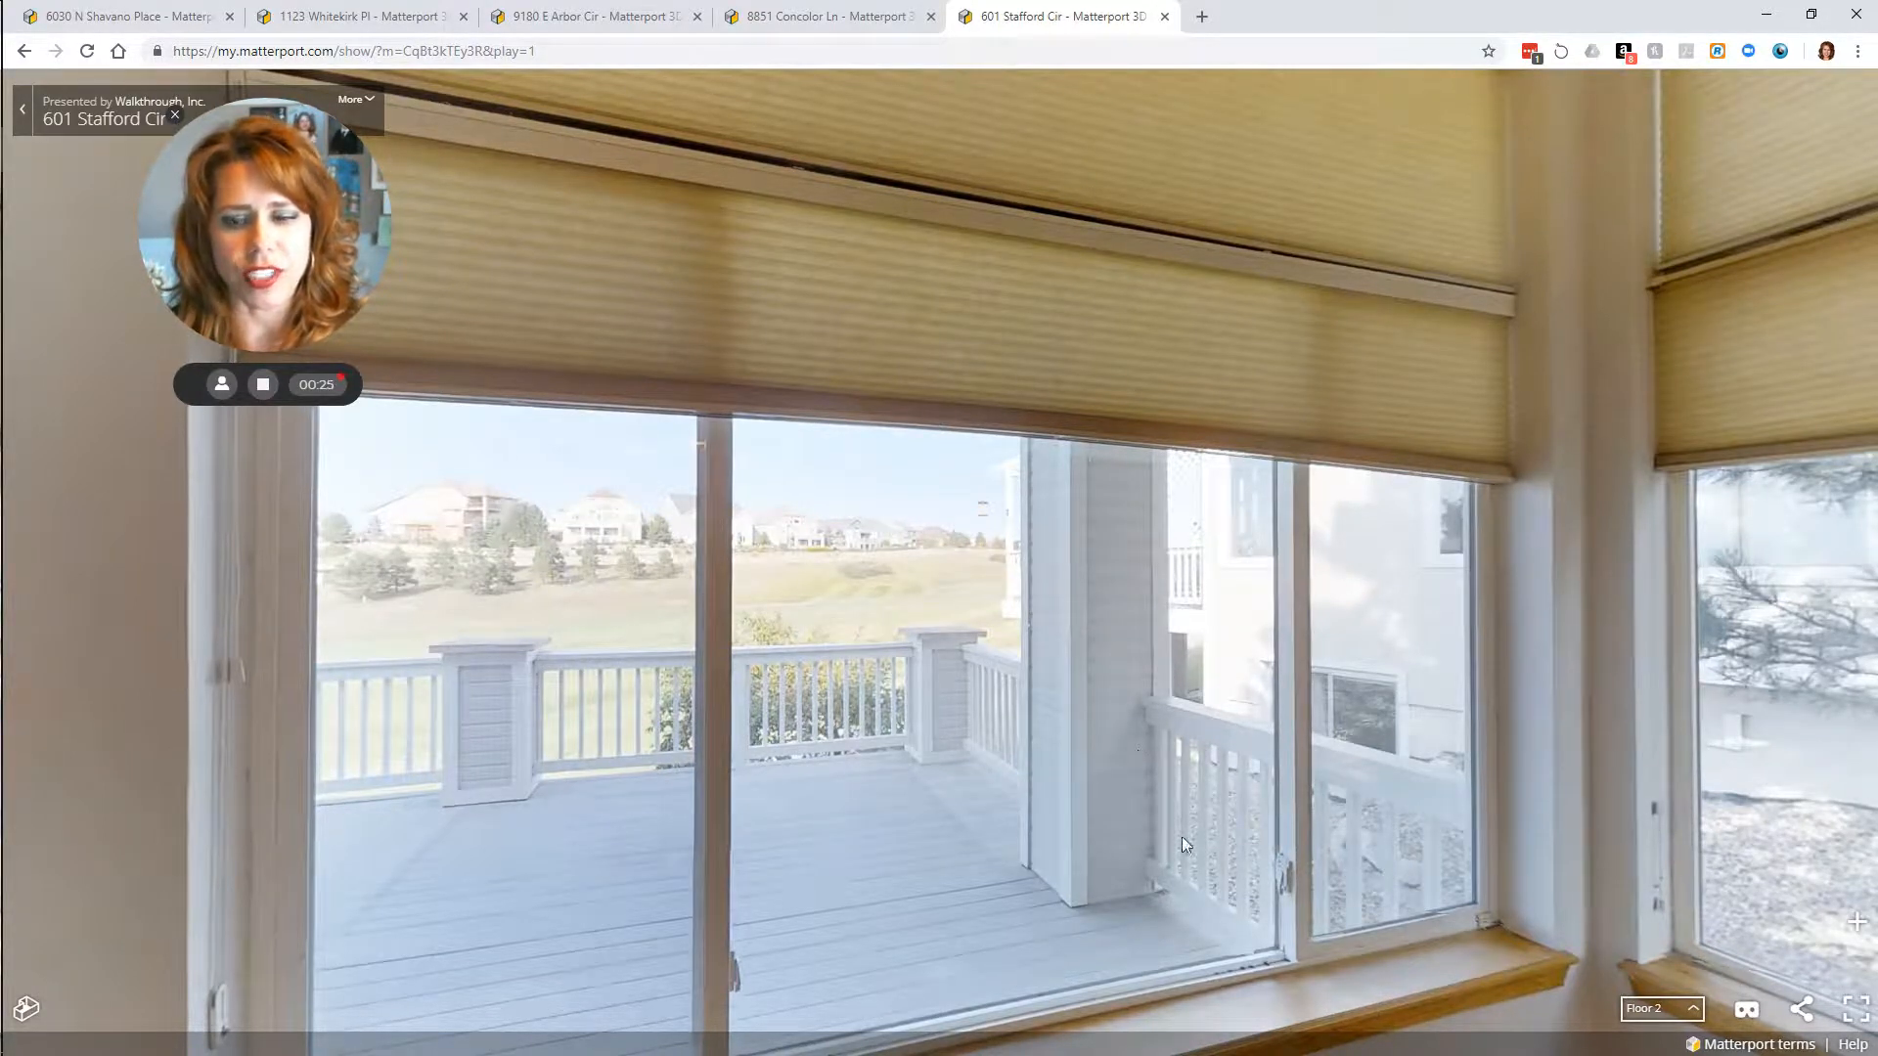
mouse_move(512, 687)
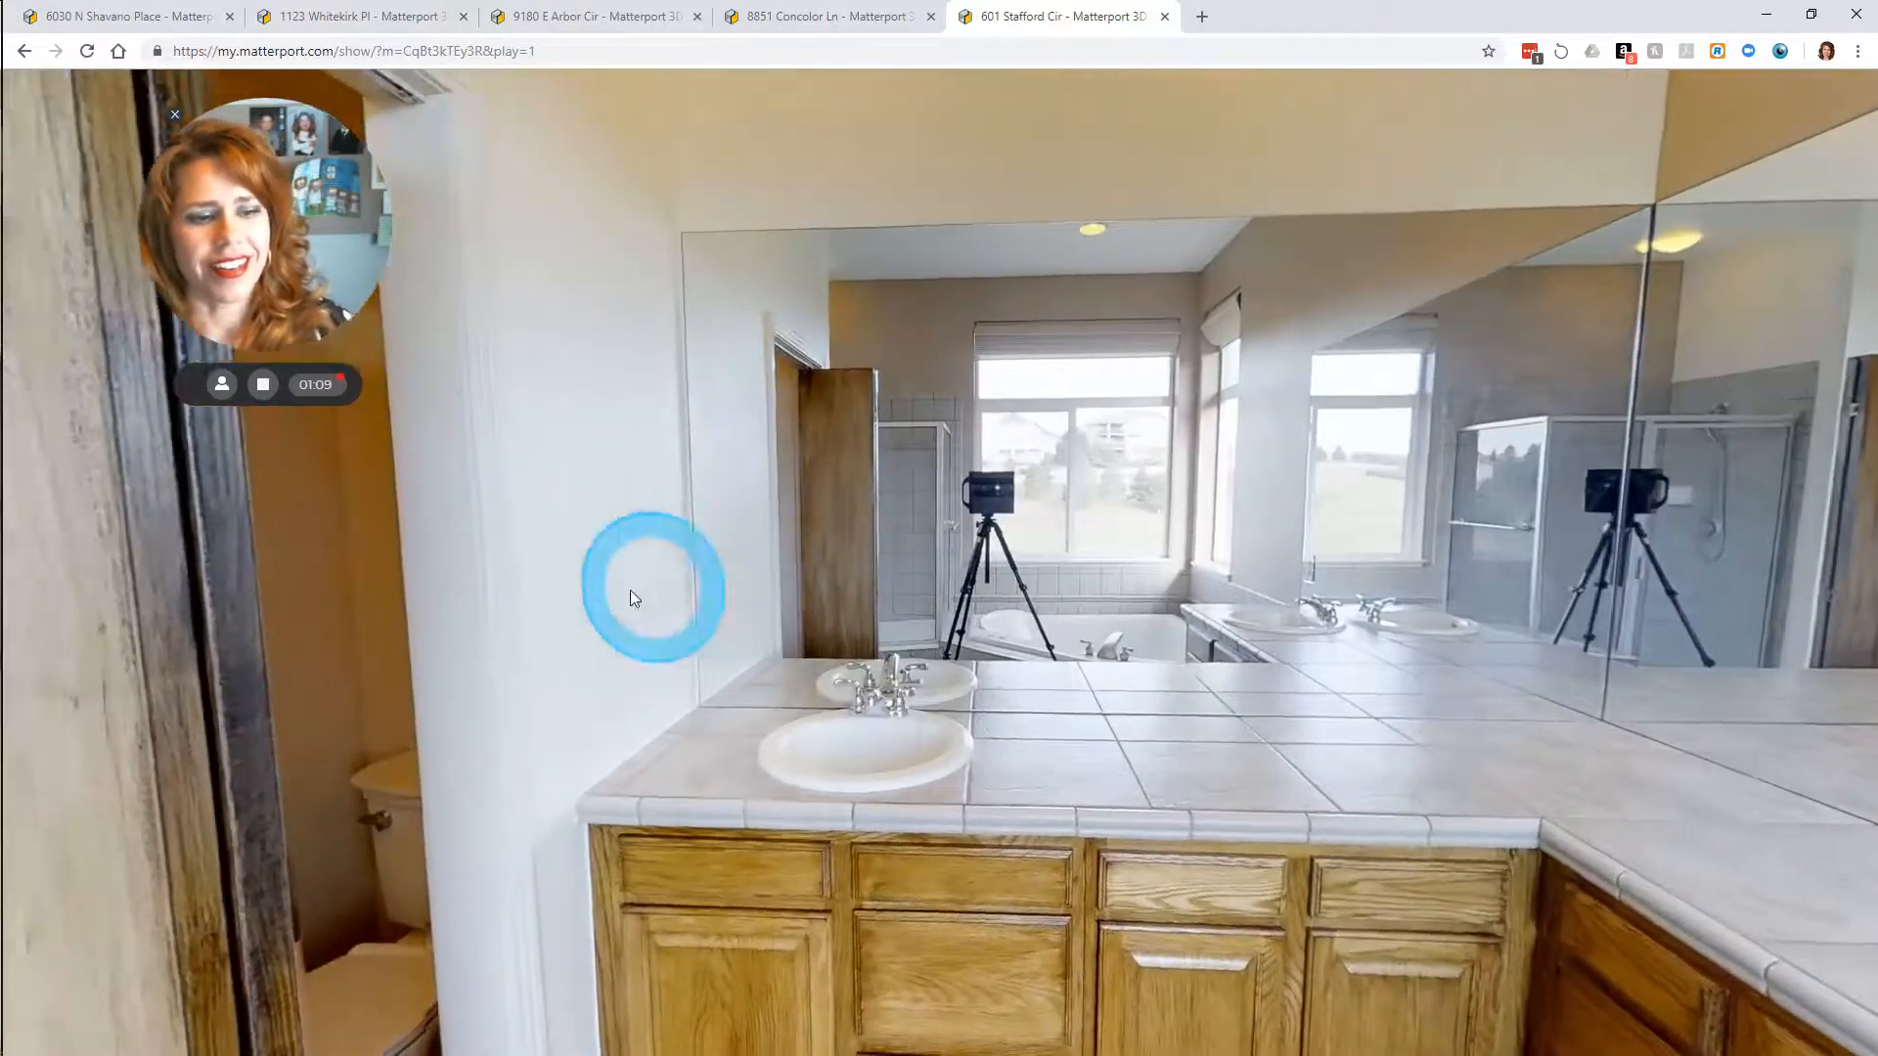
Step: Walk from the bathroom through the adjoining room to the paneled front door
click(655, 588)
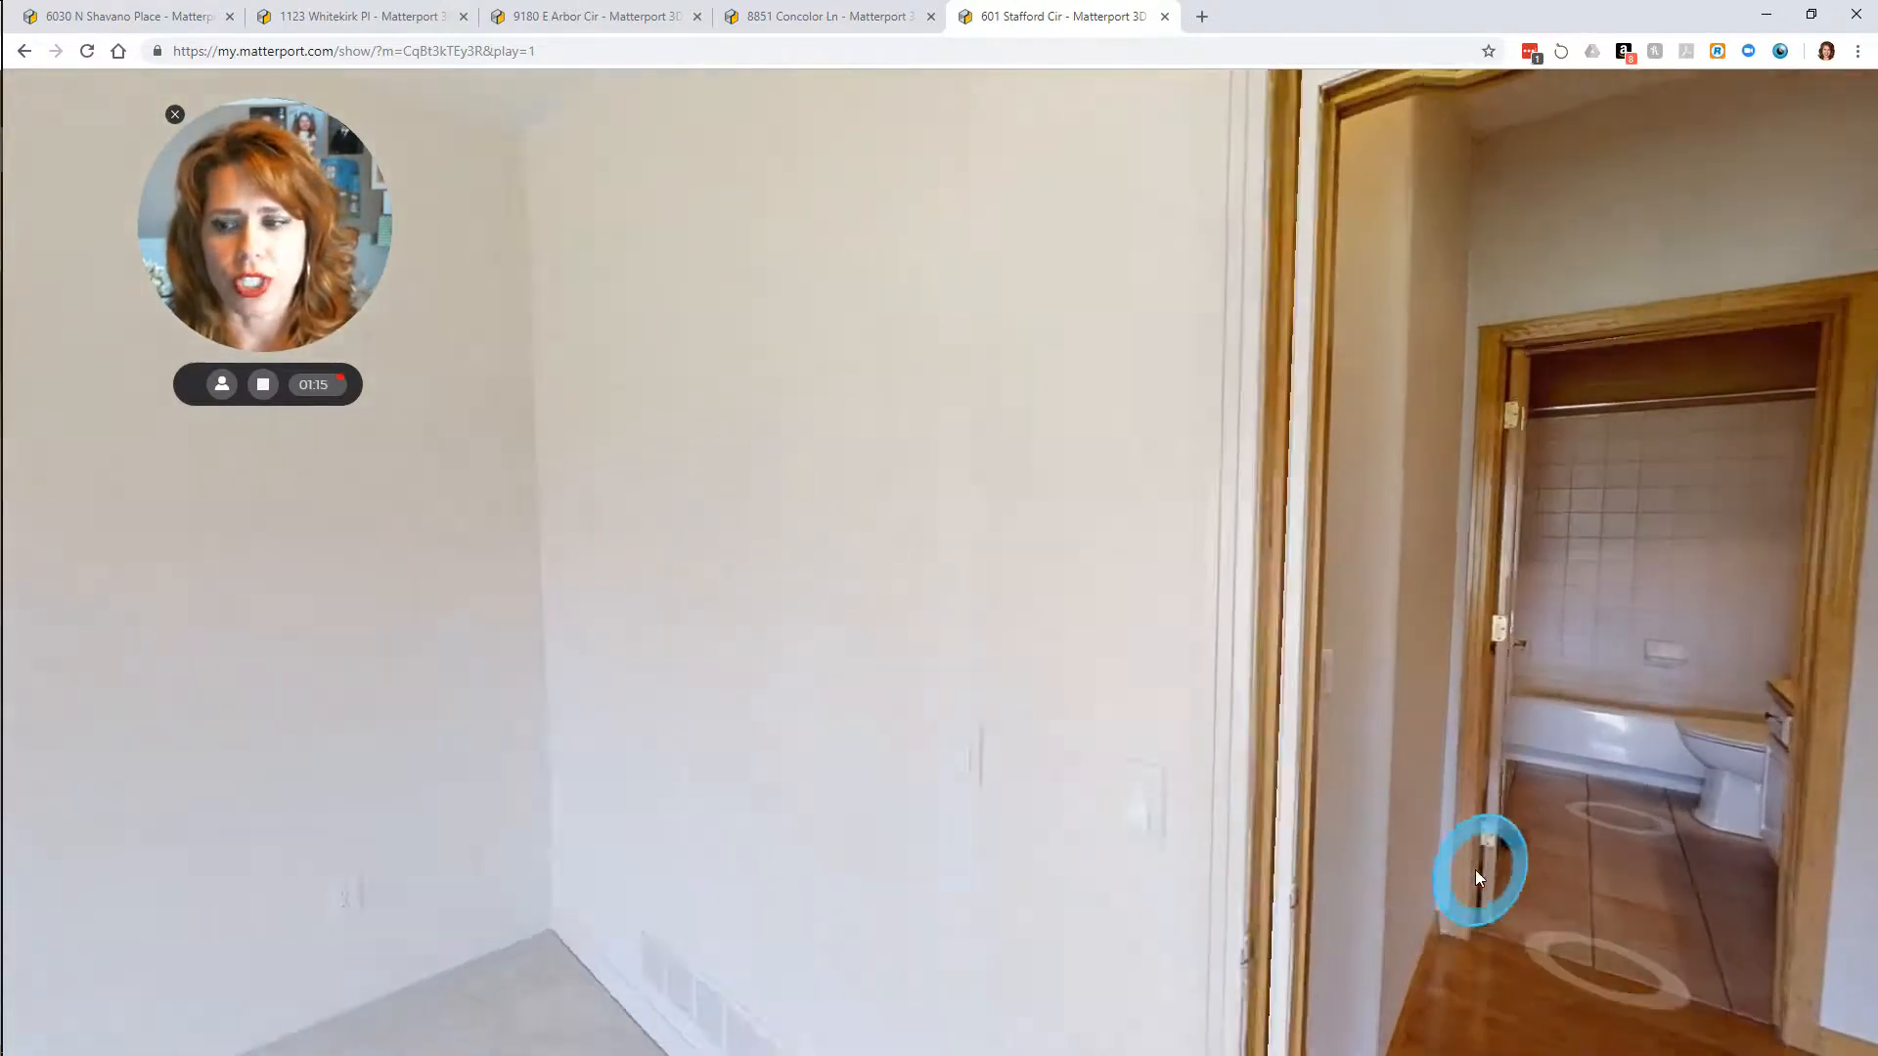
click(1481, 871)
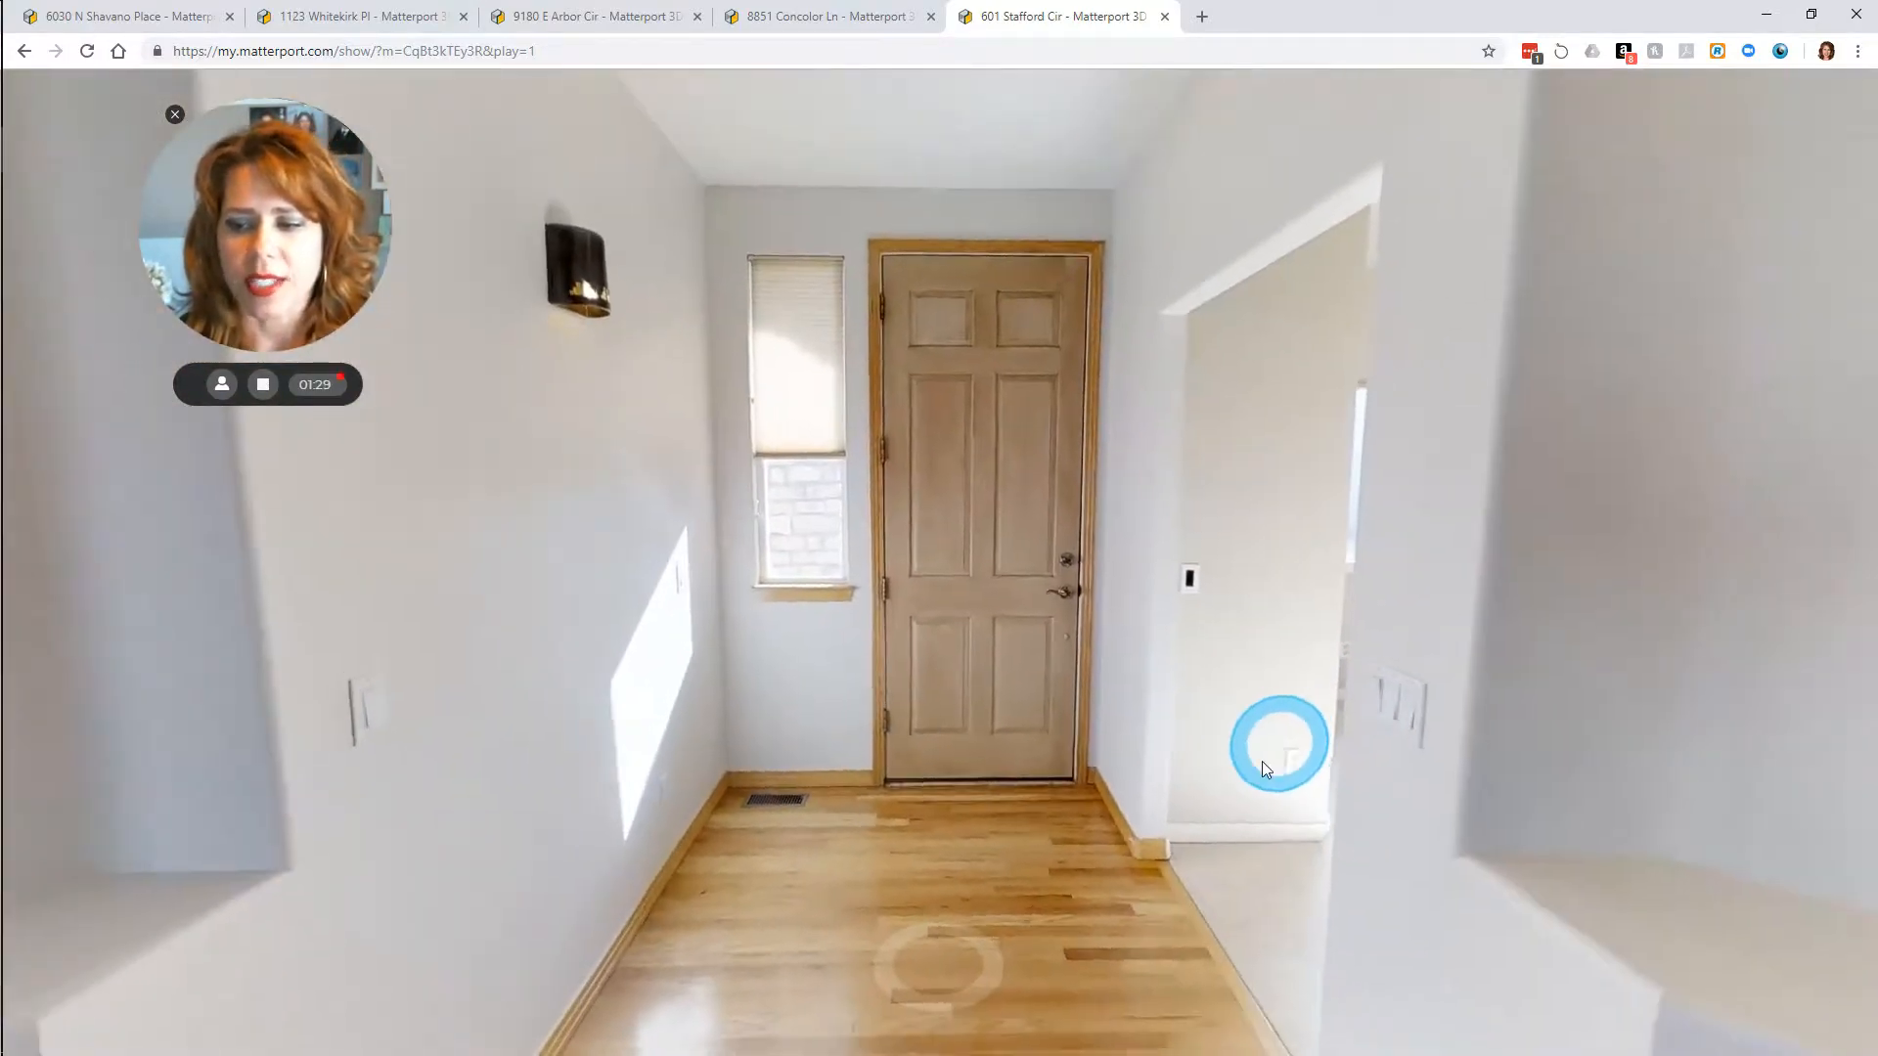
Step: Enter the carpeted bedroom, look out its window, then face the double-door closet
click(1280, 742)
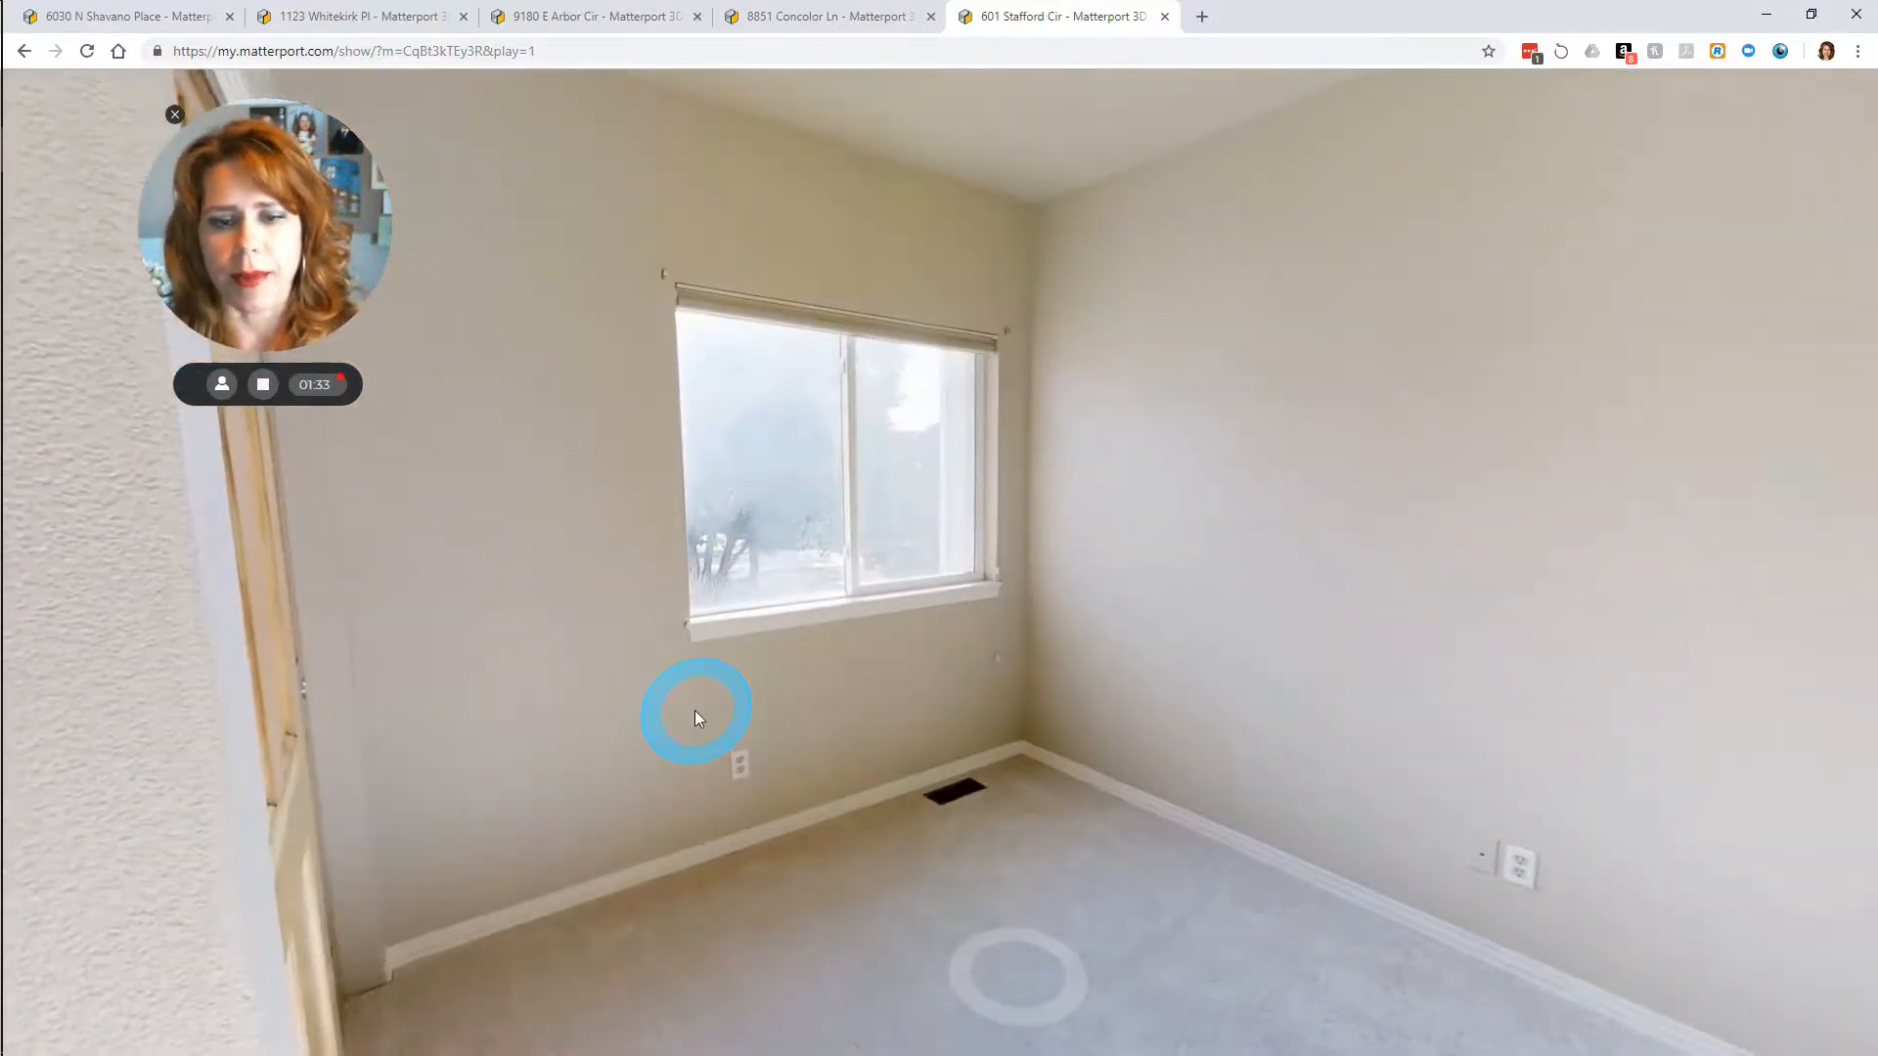
click(696, 713)
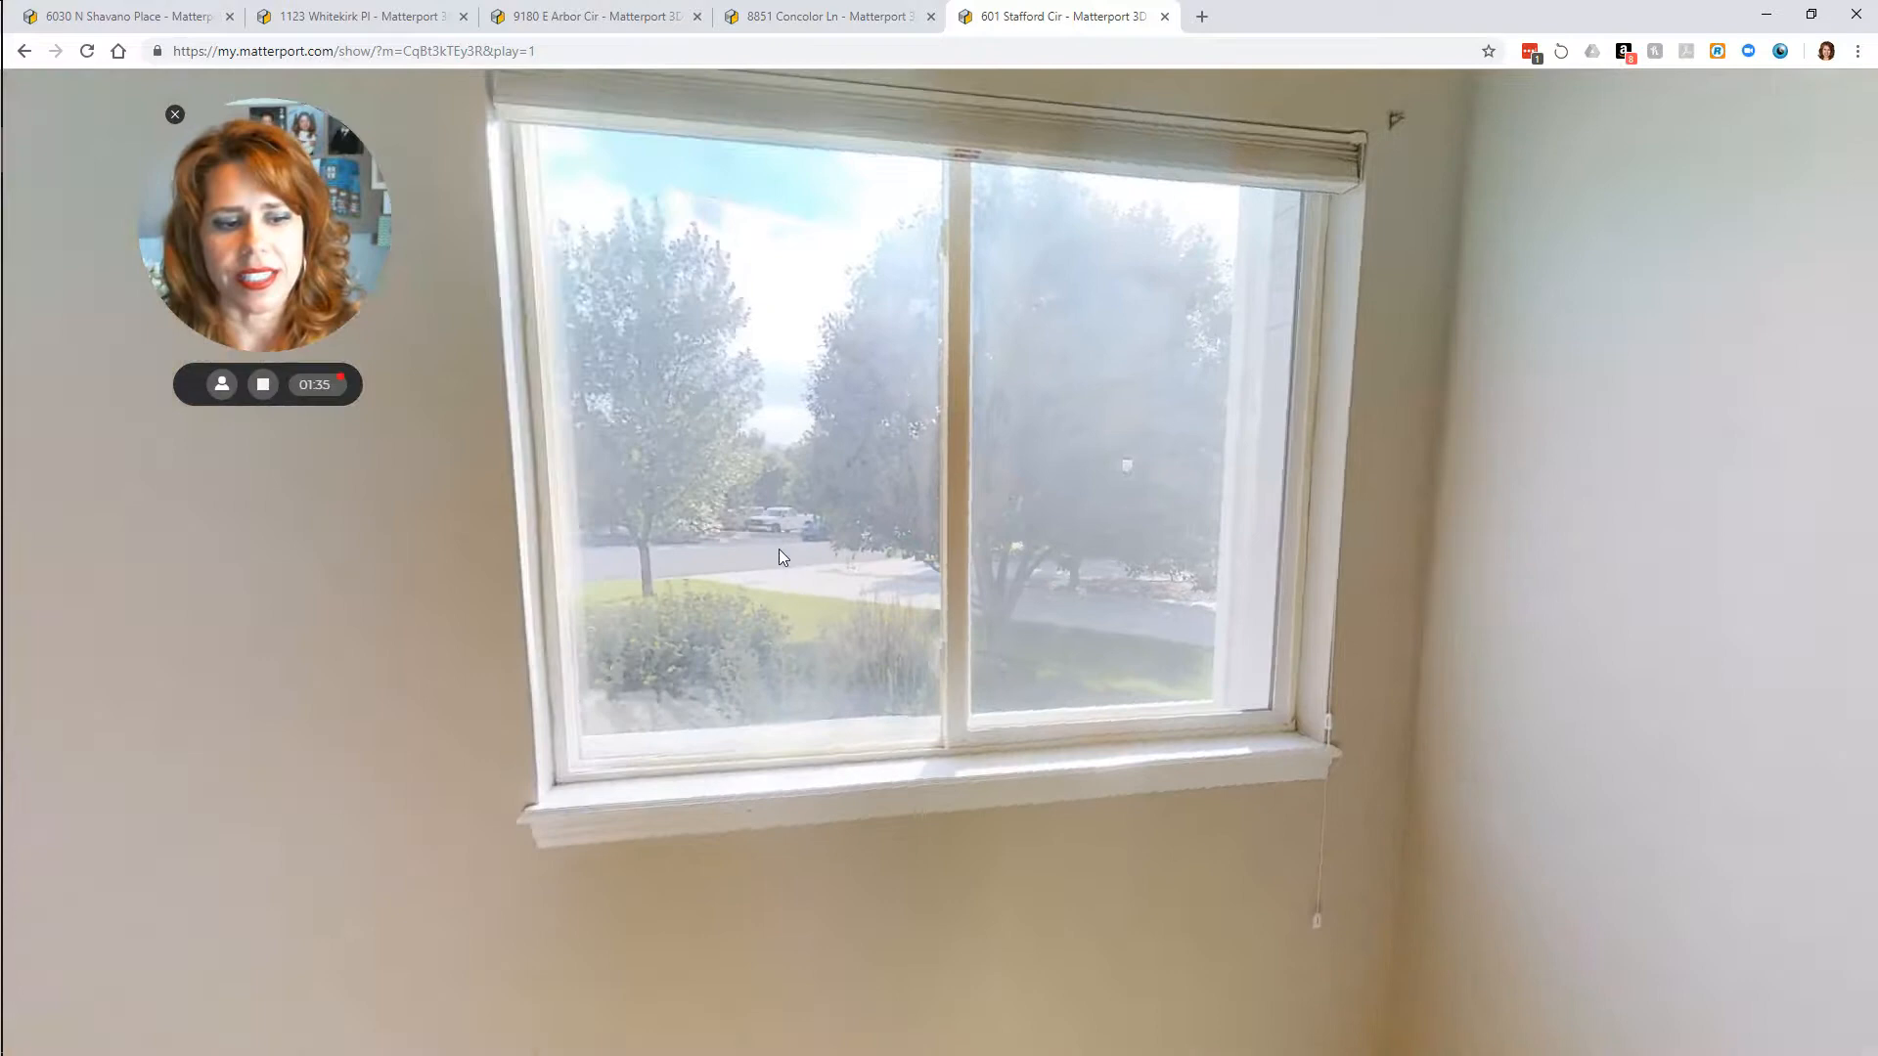
drag(778, 556, 682, 596)
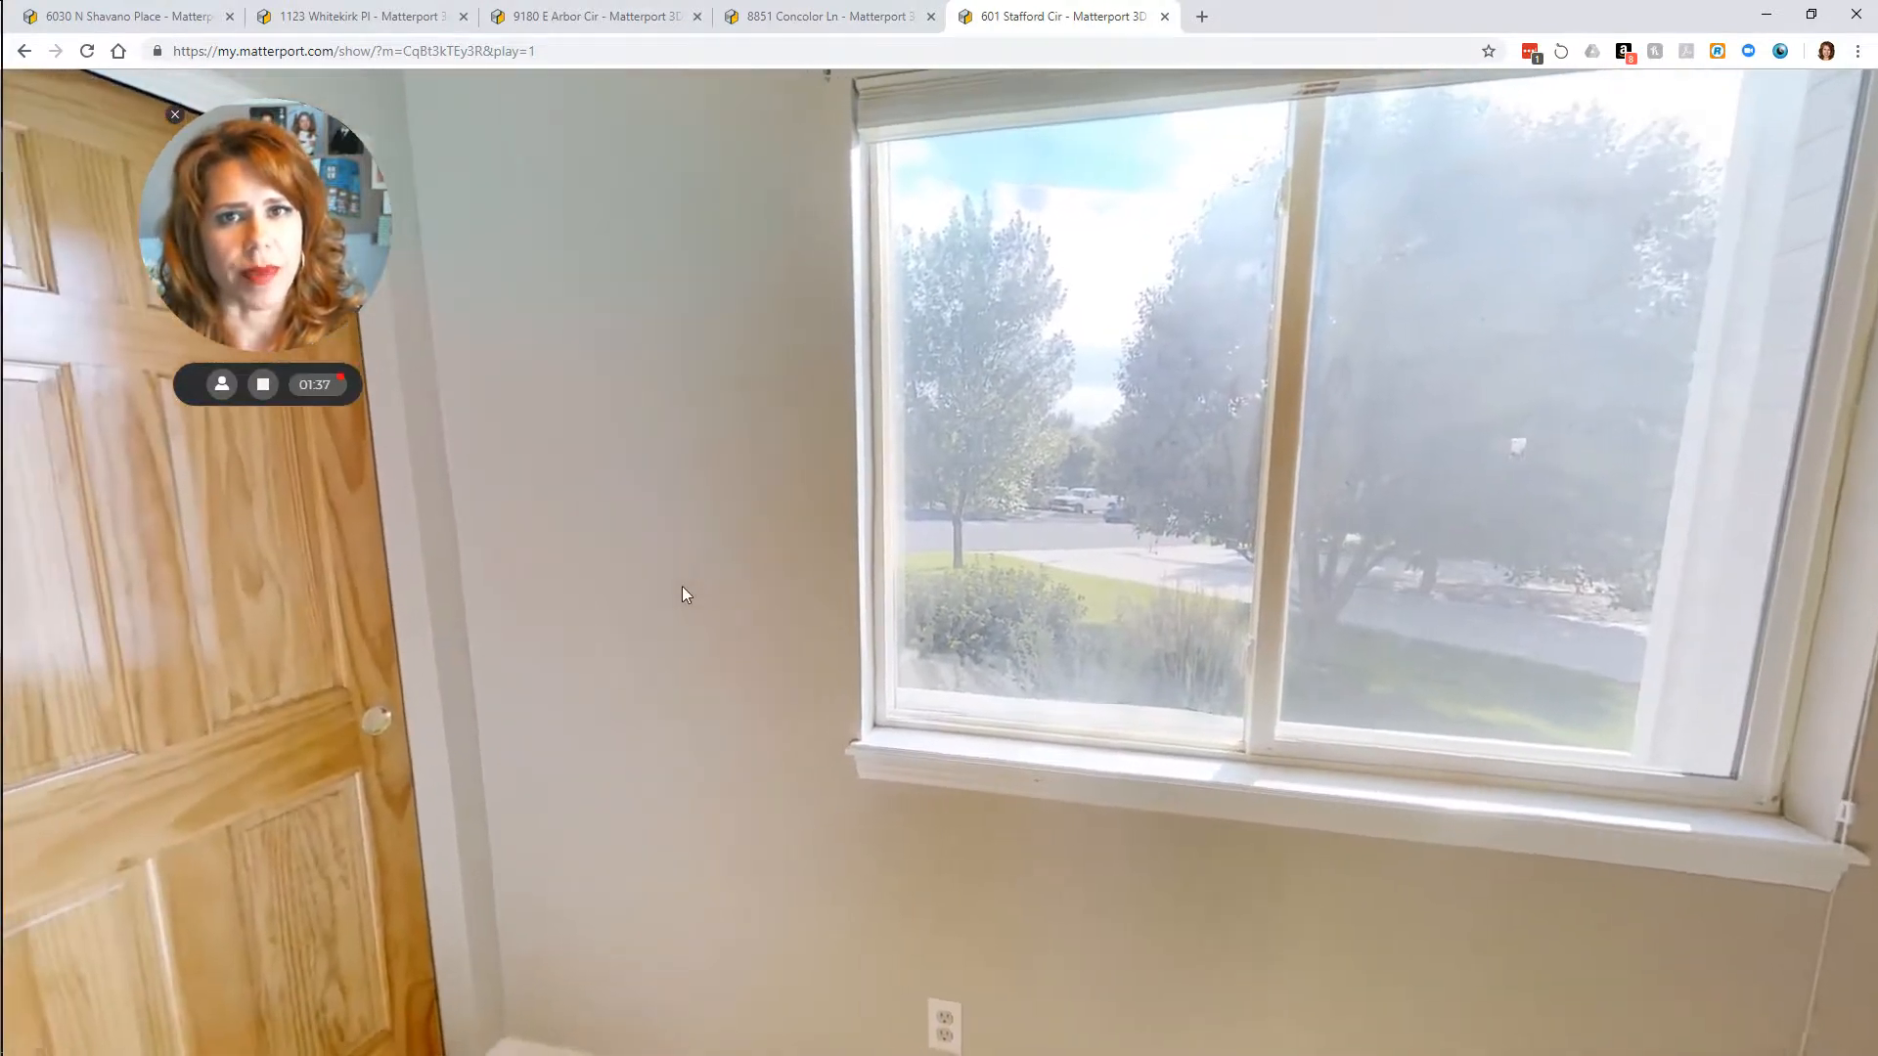
click(375, 665)
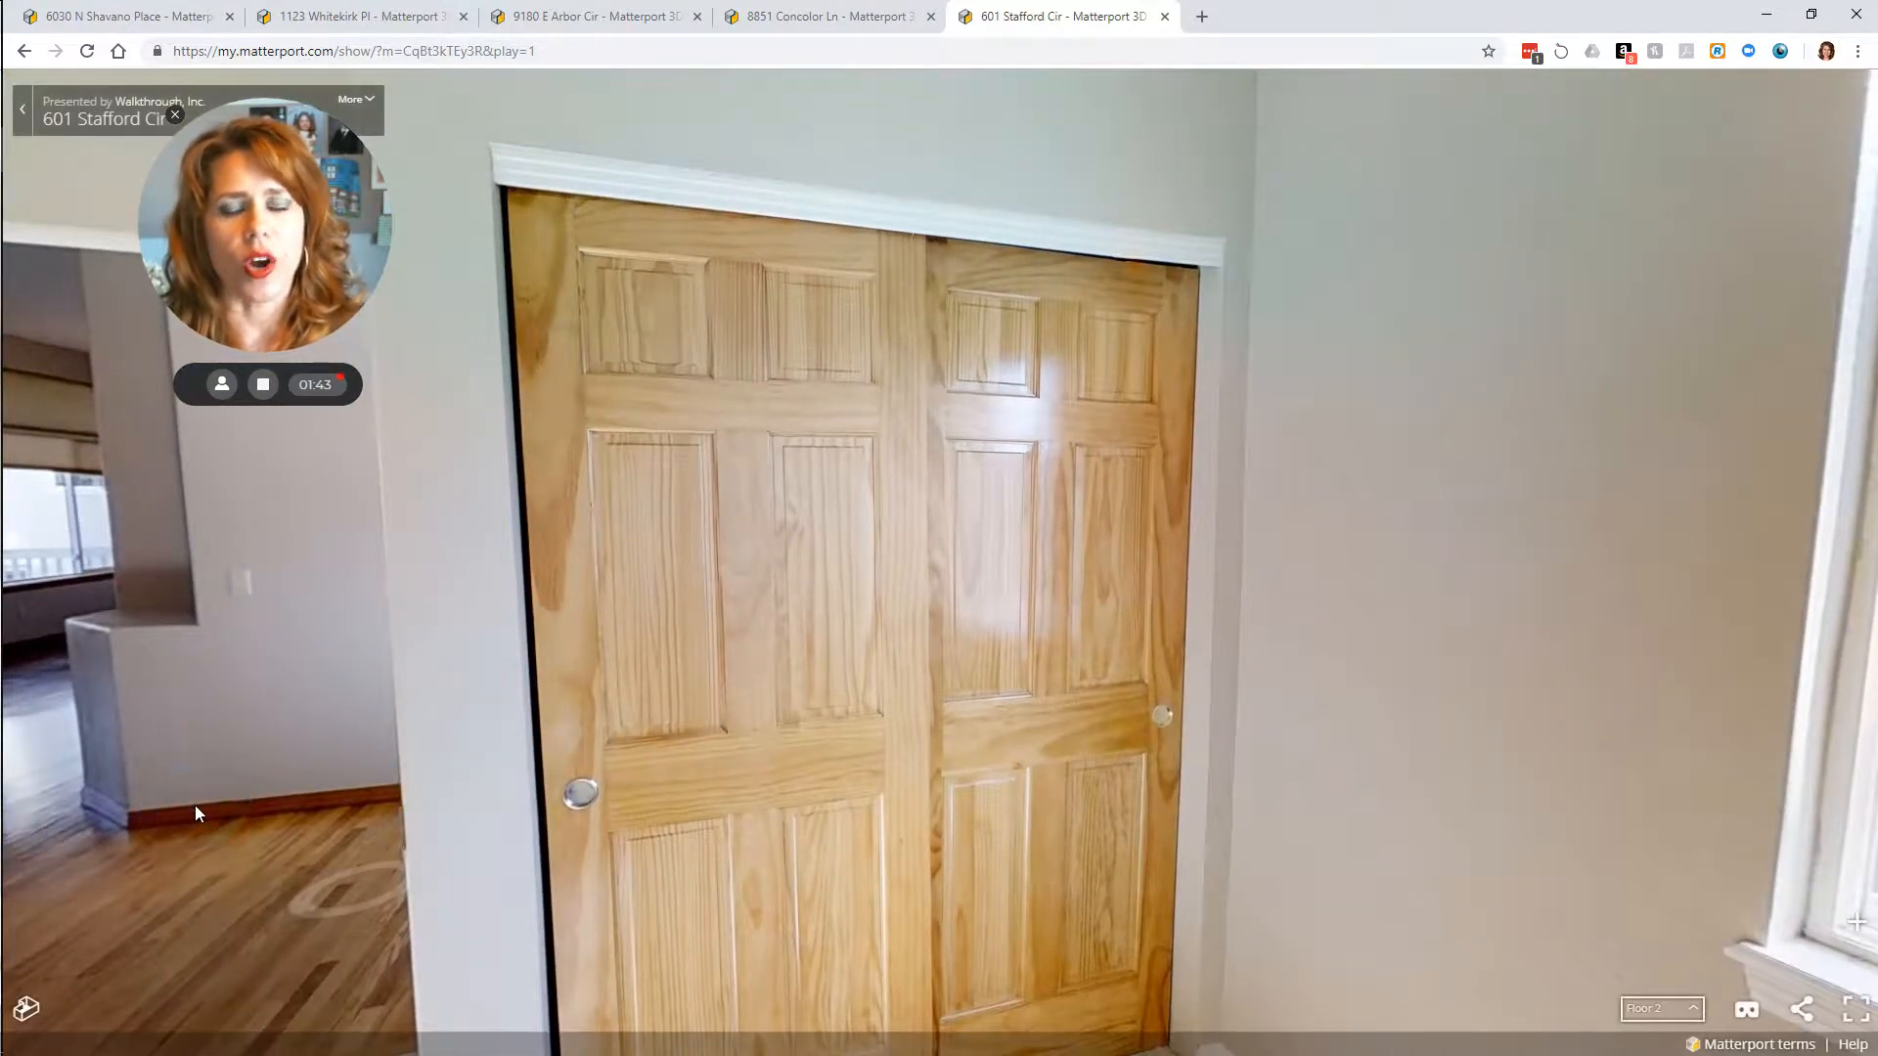
click(186, 812)
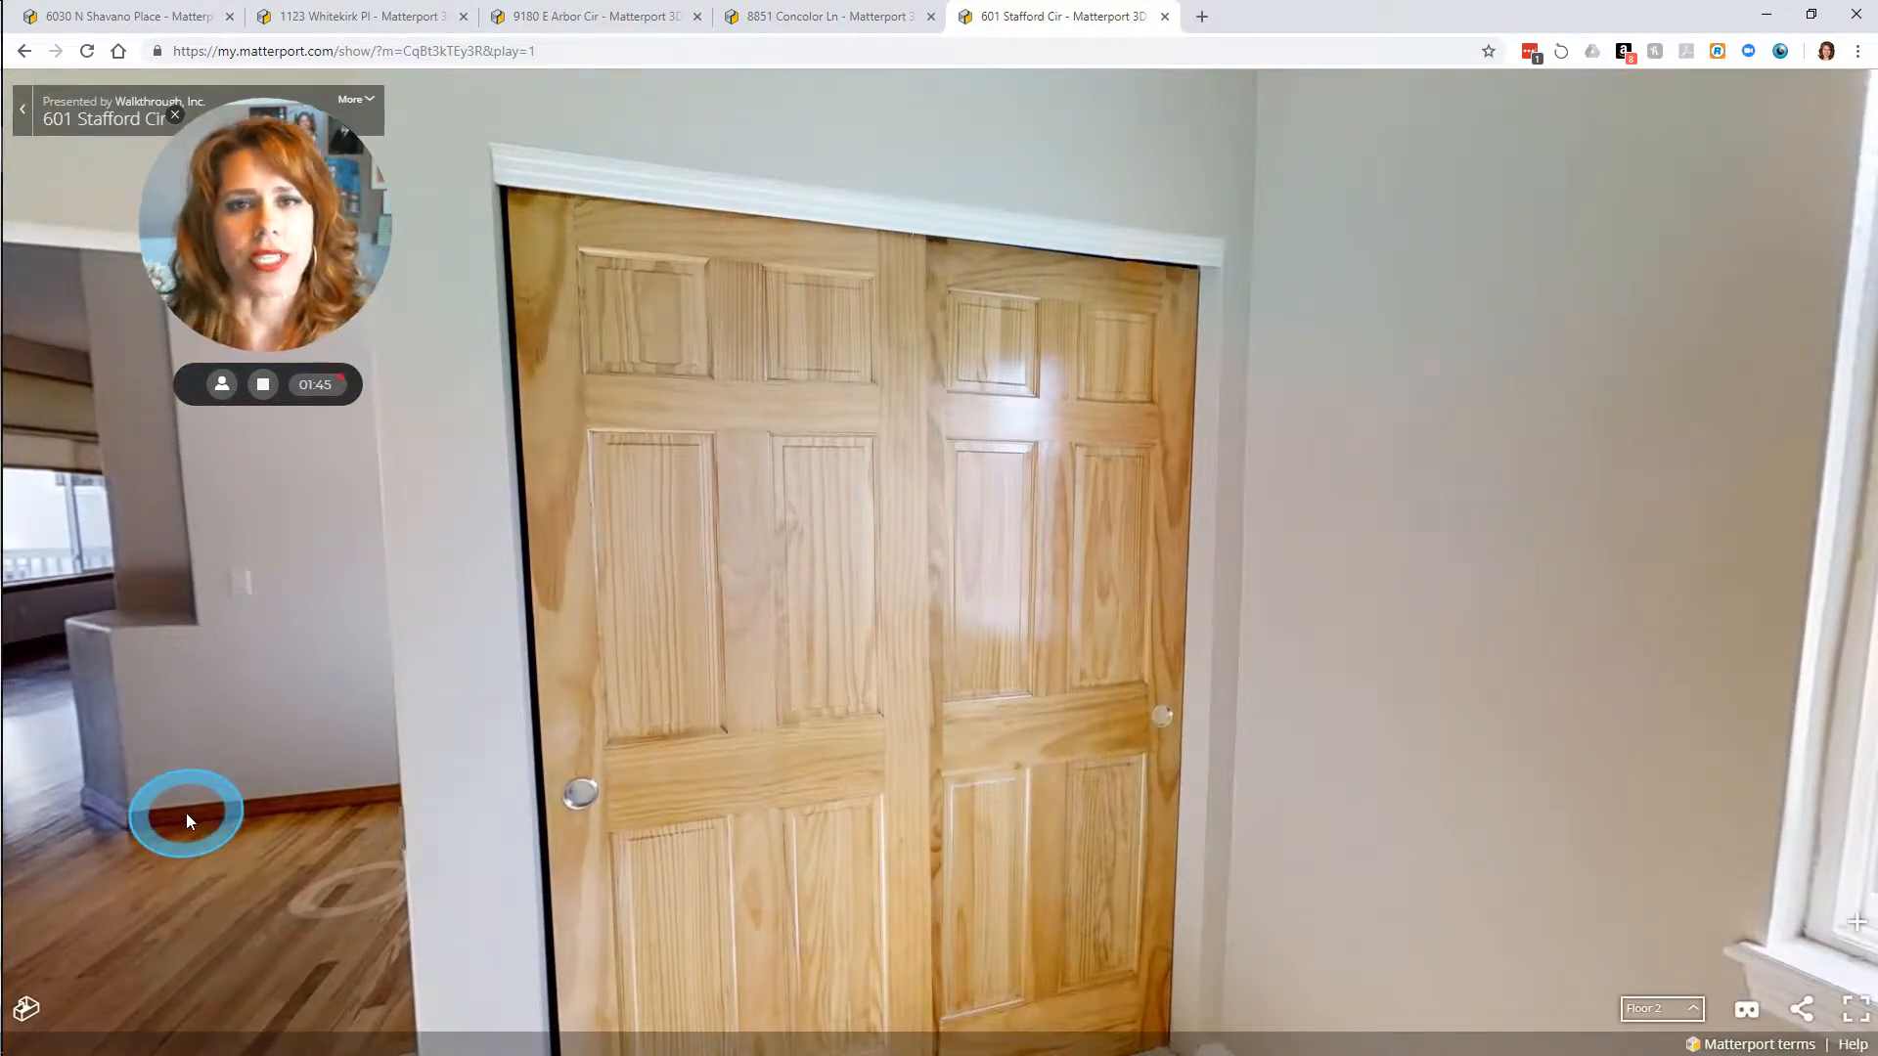